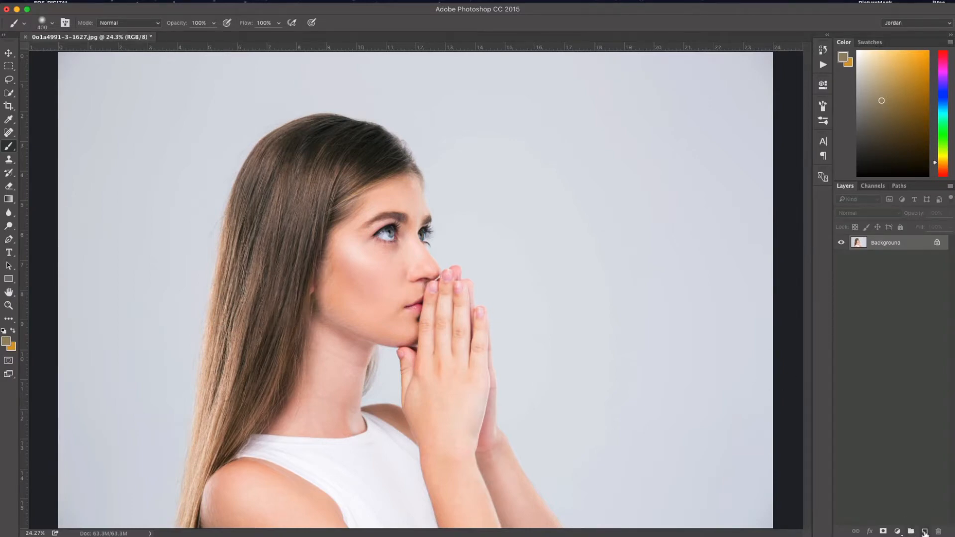
Add a new Layer 1 above the portrait and set its blend mode to Soft Light.
{"action": "left_click", "coordinate": [925, 531]}
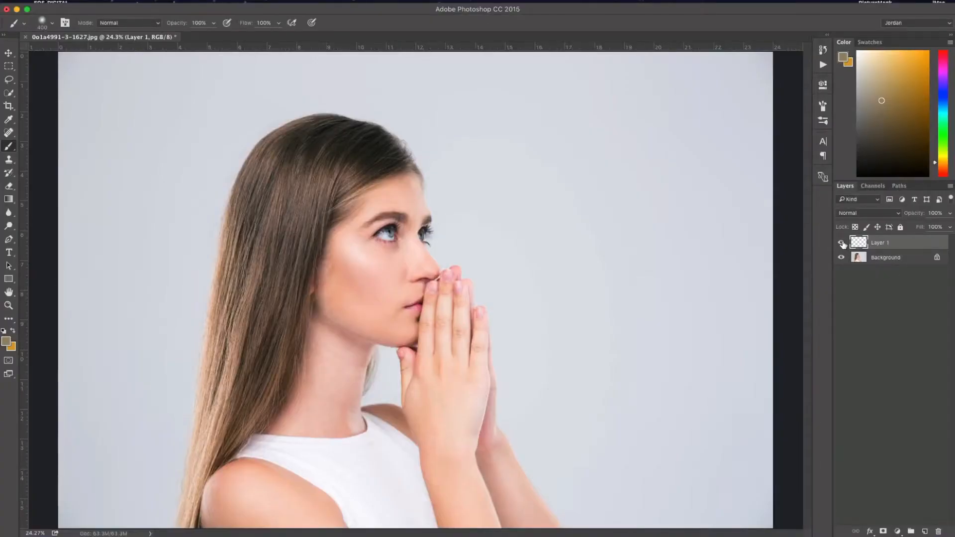
{"action": "left_click", "coordinate": [842, 243]}
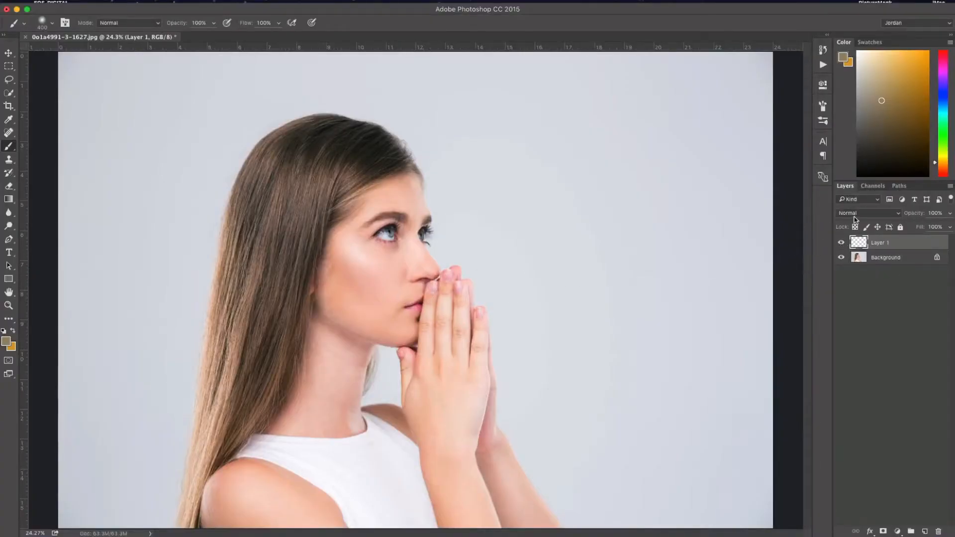
{"action": "left_click", "coordinate": [868, 212]}
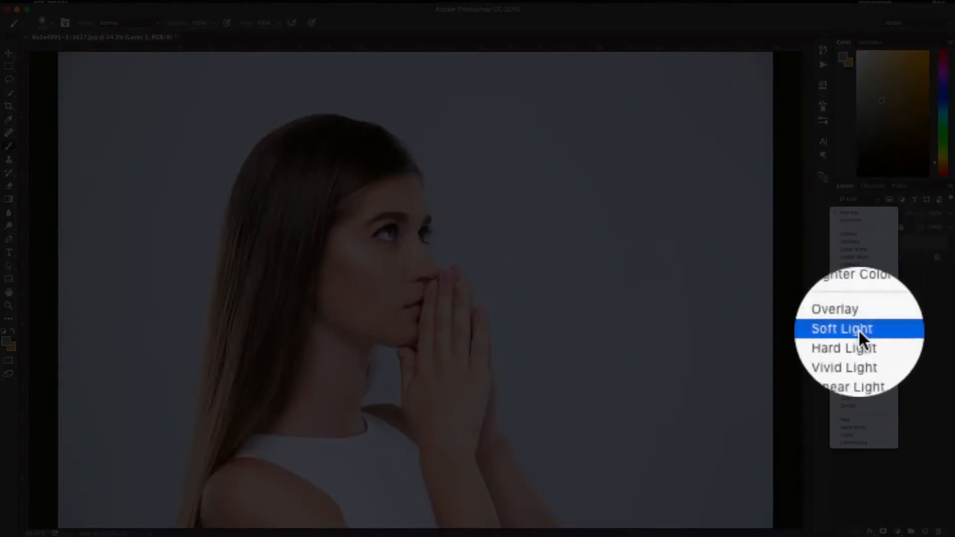
{"action": "left_click", "coordinate": [841, 328]}
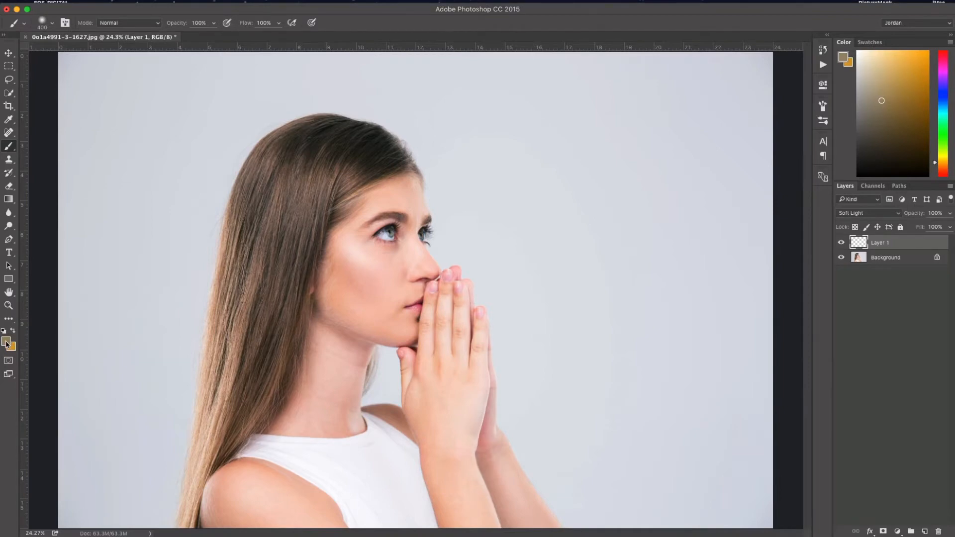
Set the foreground colour to a saturated golden orange in the Color Picker.
{"action": "left_click", "coordinate": [7, 343]}
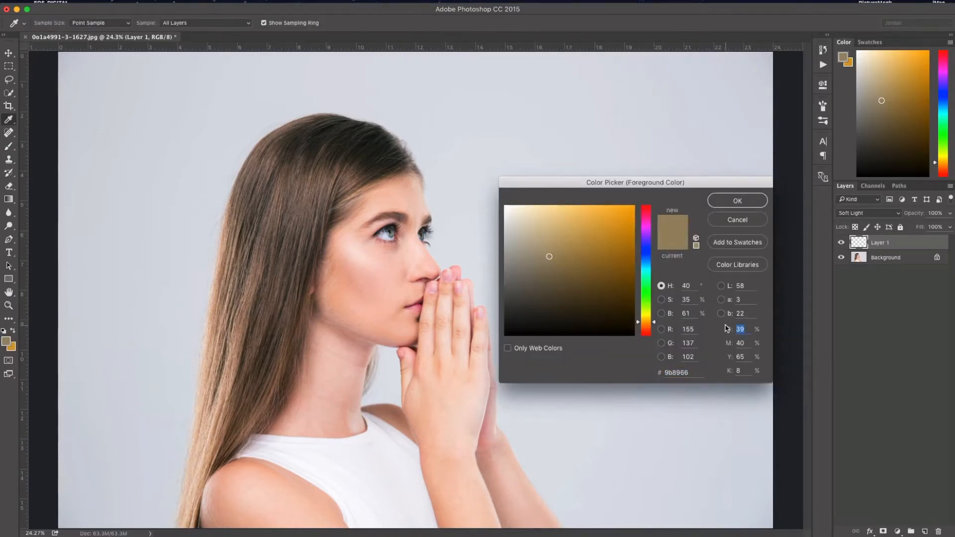
{"action": "left_click", "coordinate": [736, 200]}
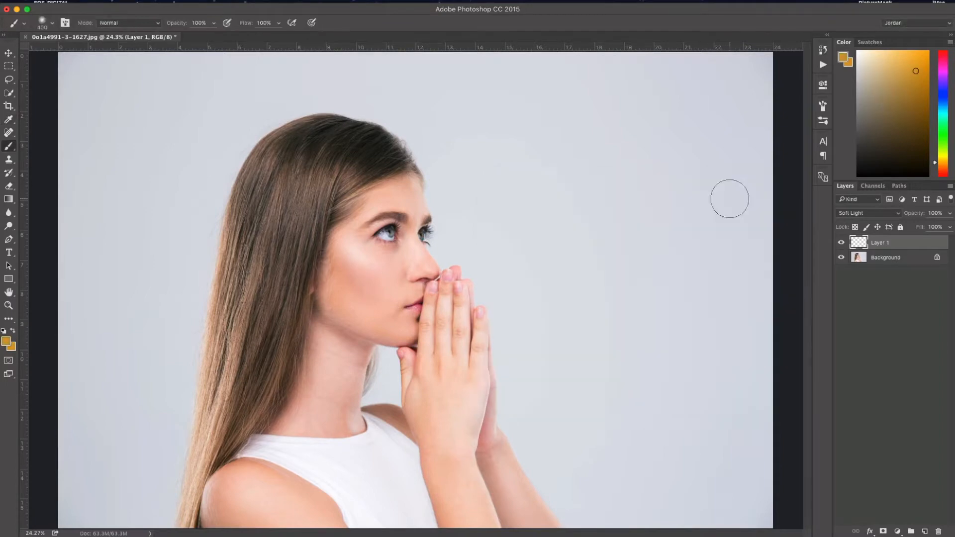
{"action": "mouse_move", "coordinate": [91, 24]}
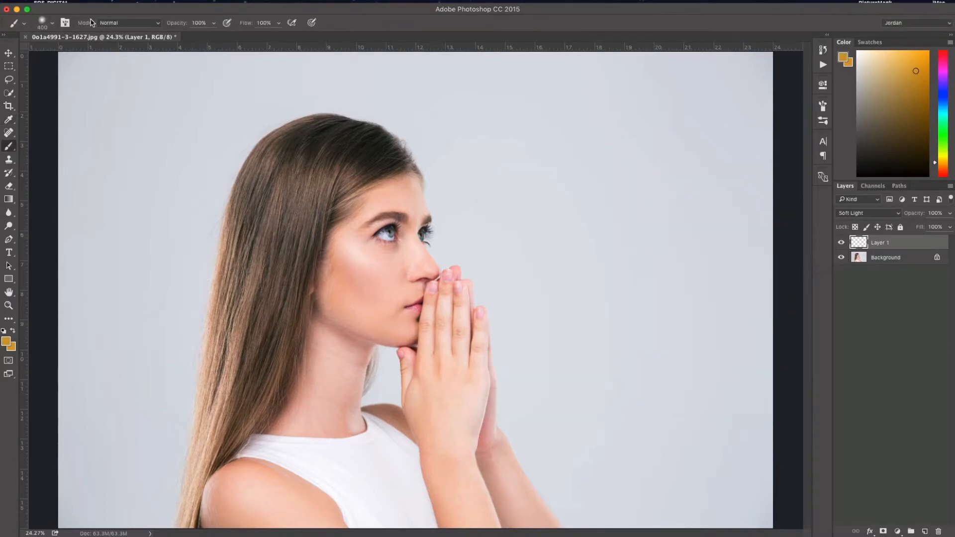
Brush a golden orange tint over the woman's hair on Layer 1.
{"action": "left_click", "coordinate": [51, 23]}
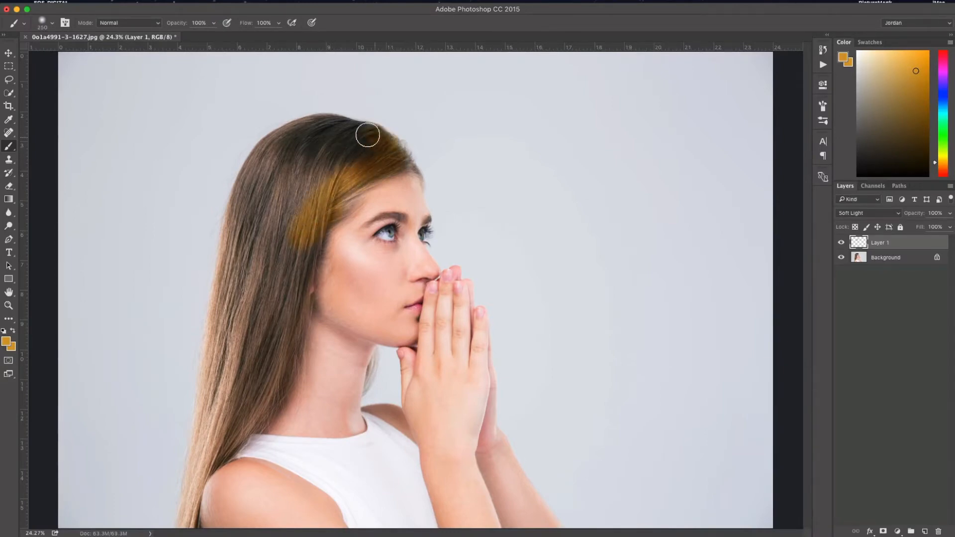
{"action": "left_click_drag", "start_coordinate": [367, 134], "coordinate": [321, 146]}
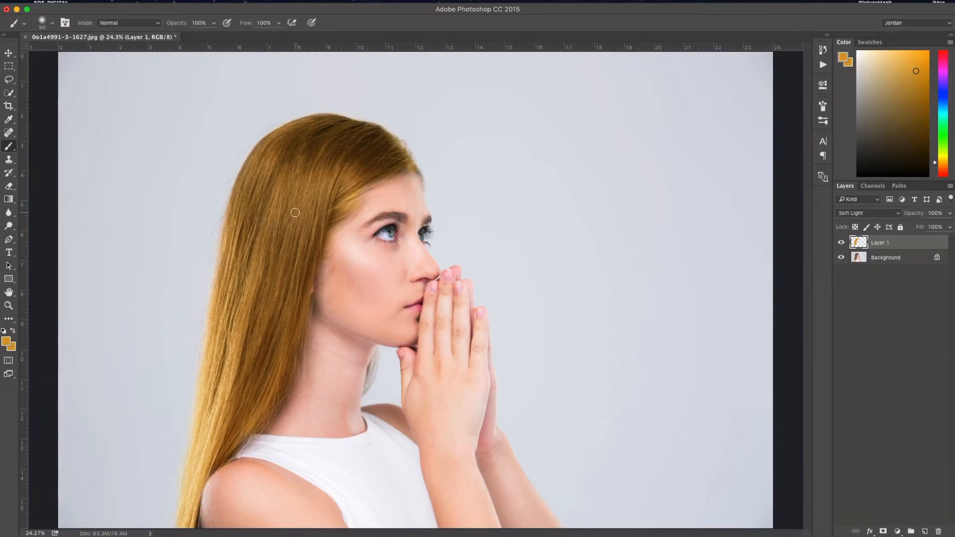
{"action": "mouse_move", "coordinate": [397, 192]}
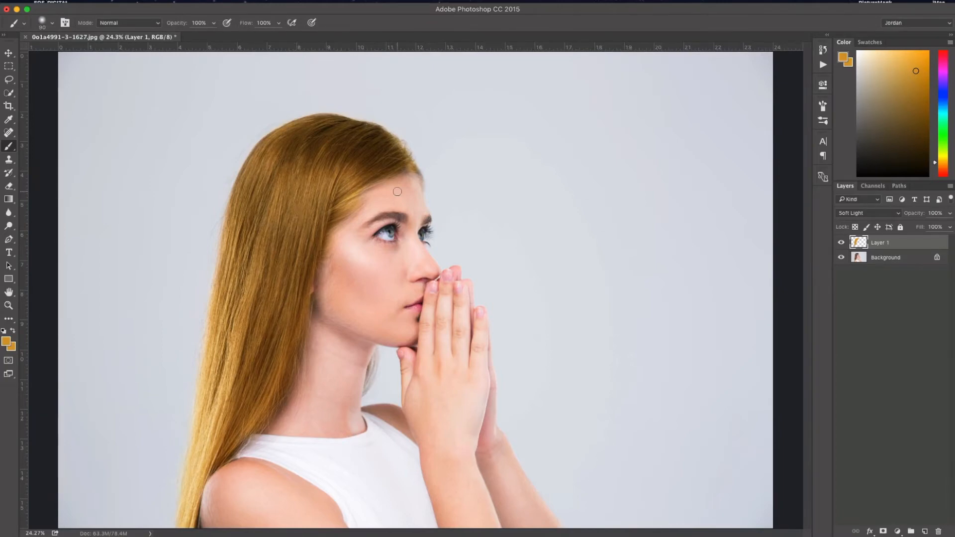
{"action": "mouse_move", "coordinate": [462, 196]}
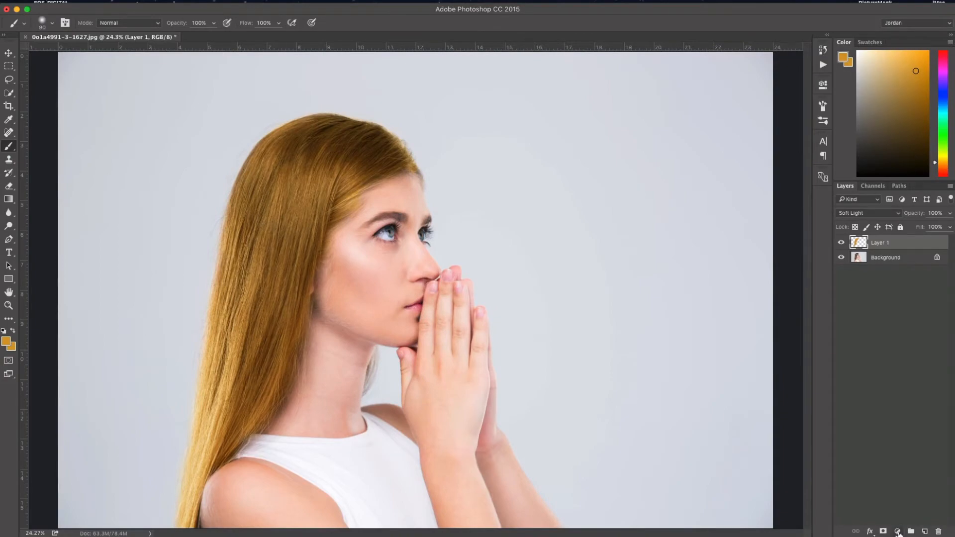
Add a Hue/Saturation adjustment layer clipped to Layer 1, shifting the hair toward red.
{"action": "left_click", "coordinate": [898, 531]}
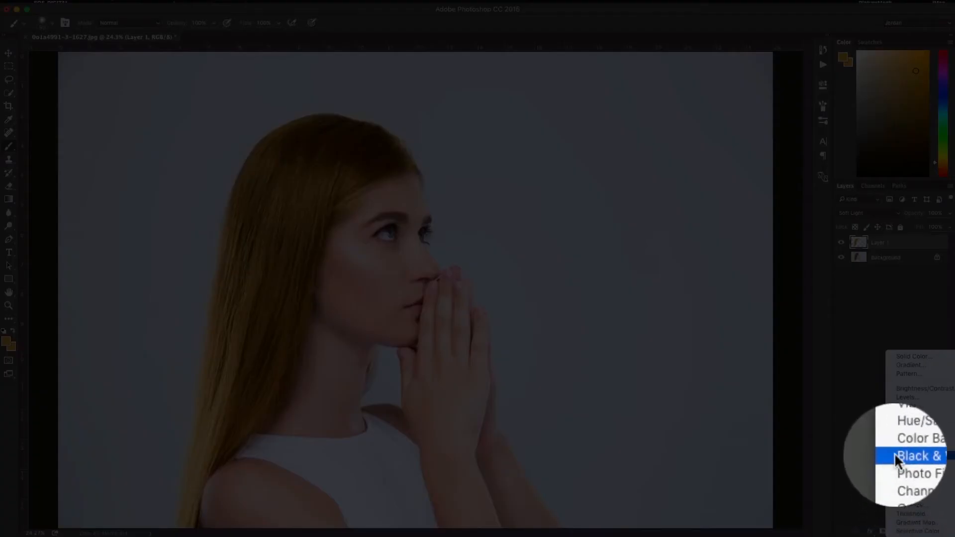
{"action": "left_click", "coordinate": [913, 420]}
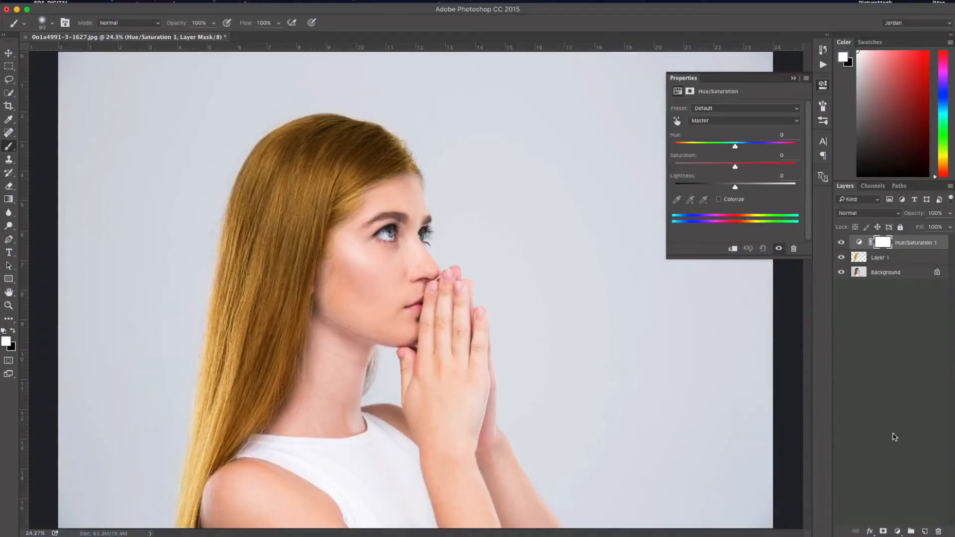
{"action": "mouse_move", "coordinate": [901, 255]}
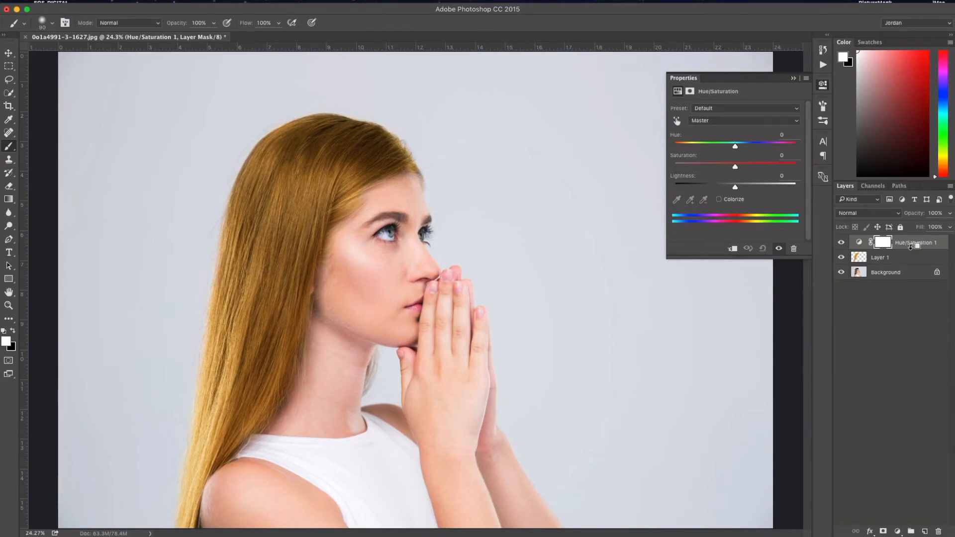
{"action": "left_click", "coordinate": [889, 241]}
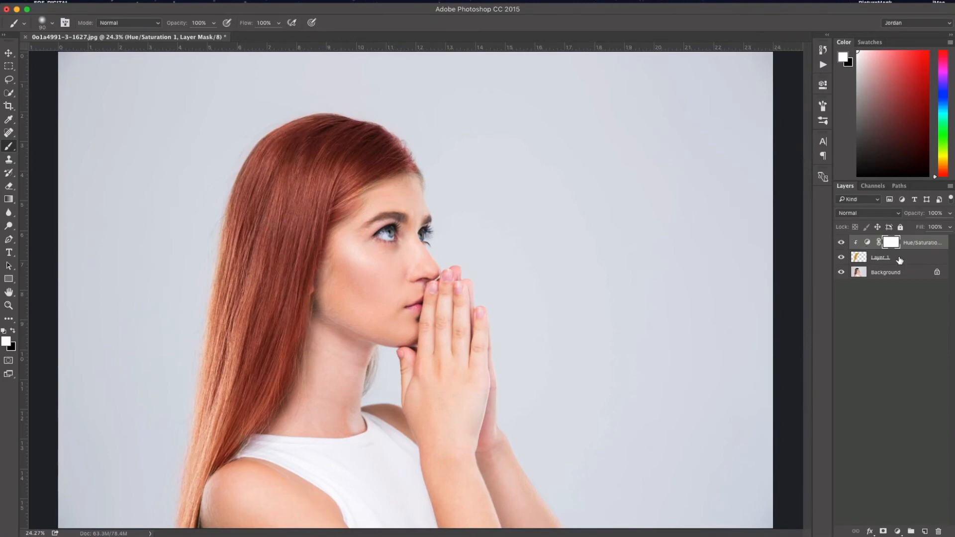
Group Layer 1 with the Hue/Saturation layer, toggling Group 1's visibility to compare.
{"action": "left_click", "coordinate": [880, 257]}
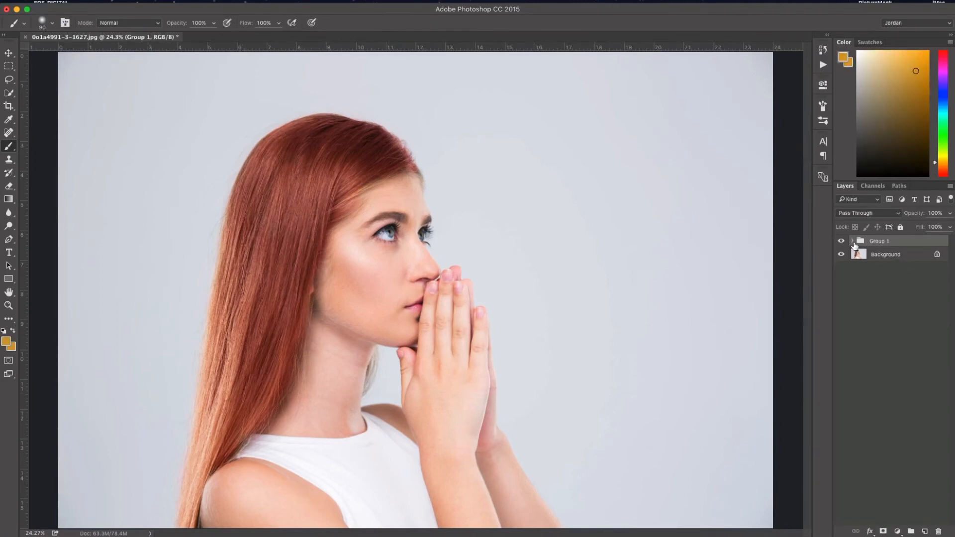
{"action": "left_click", "coordinate": [842, 240]}
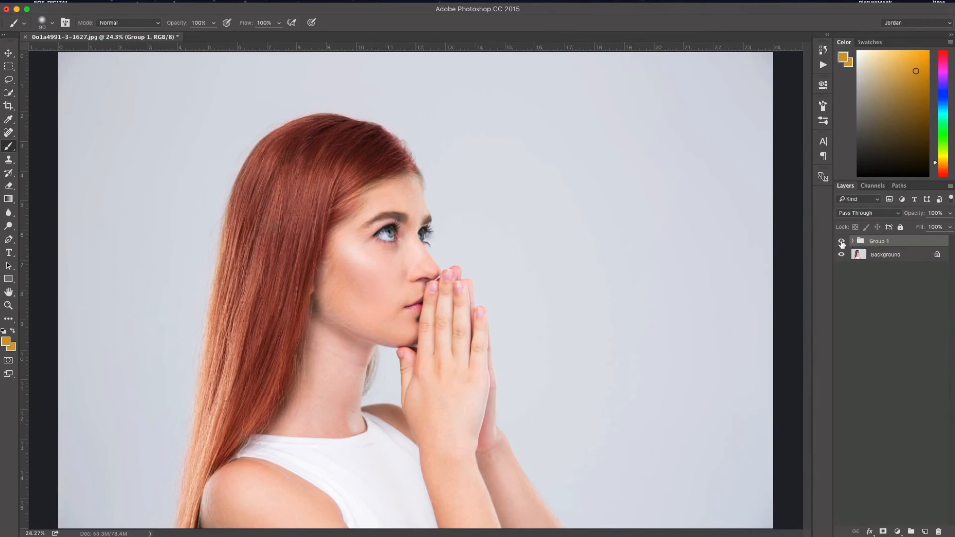
{"action": "left_click", "coordinate": [841, 241]}
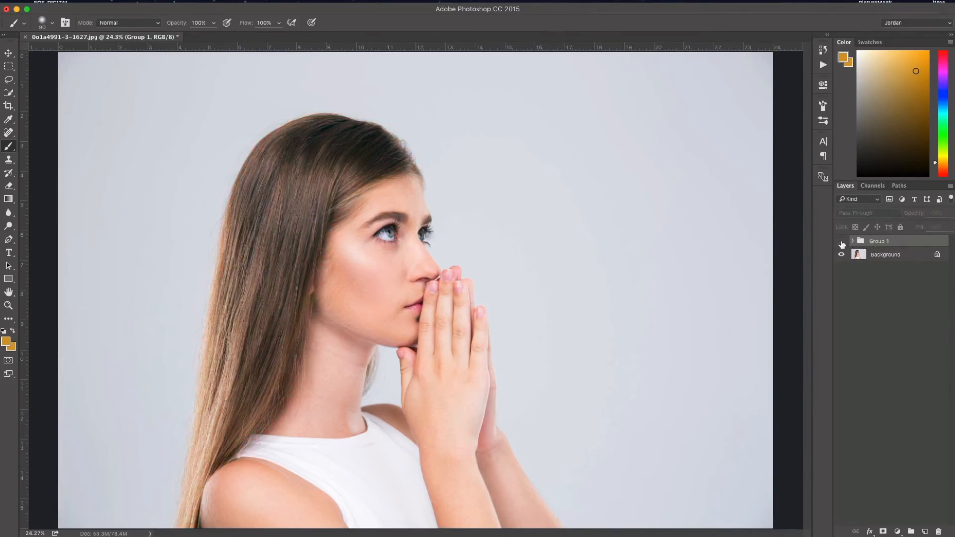
{"action": "left_click", "coordinate": [841, 241]}
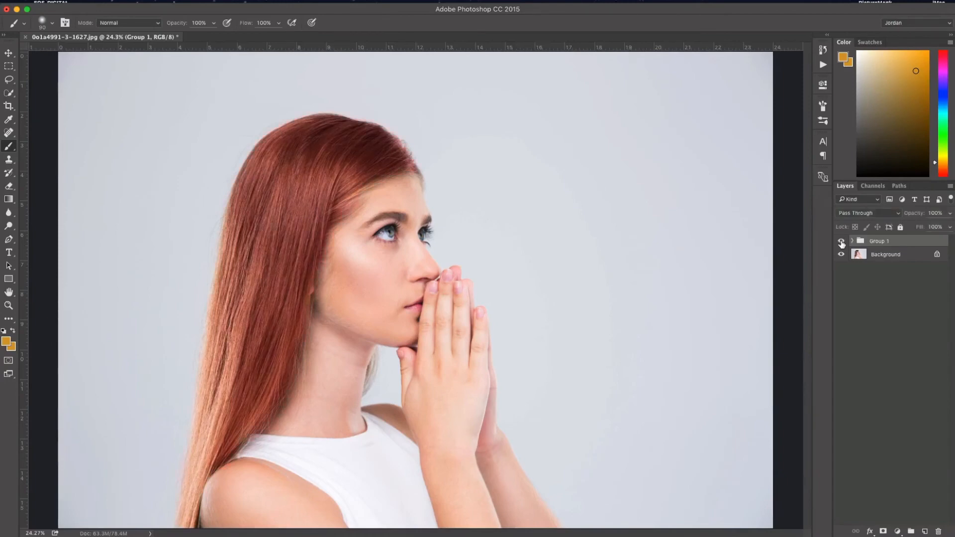
{"action": "left_click", "coordinate": [842, 241]}
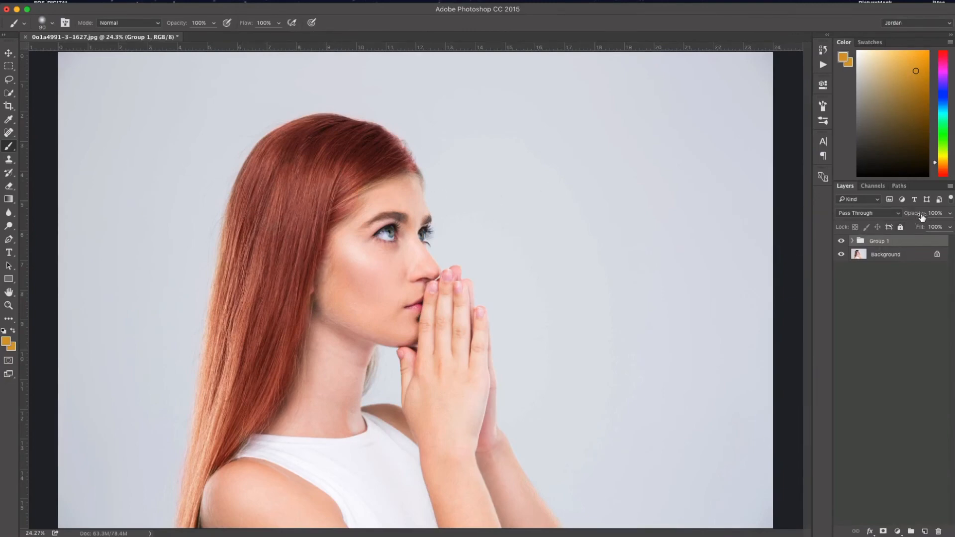
{"action": "left_click", "coordinate": [933, 213]}
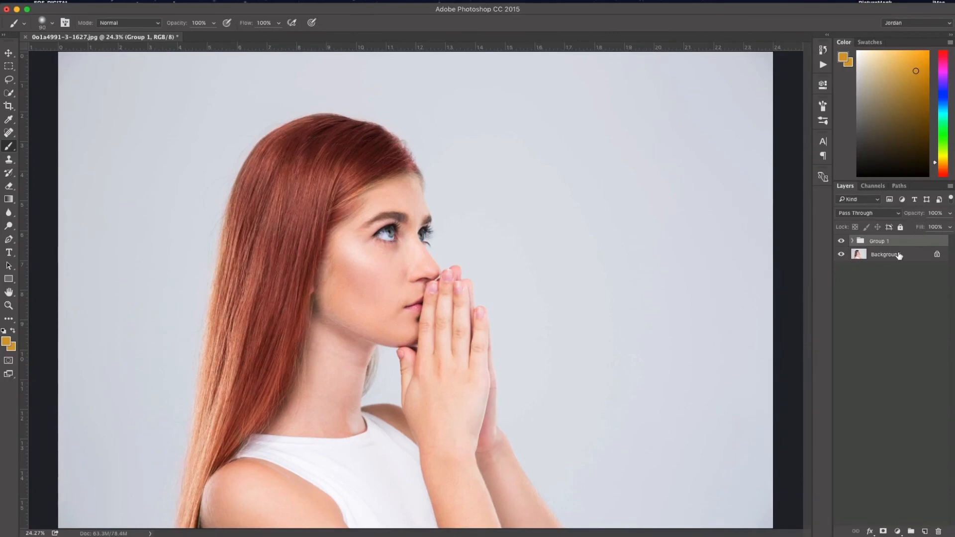
{"action": "mouse_move", "coordinate": [884, 254]}
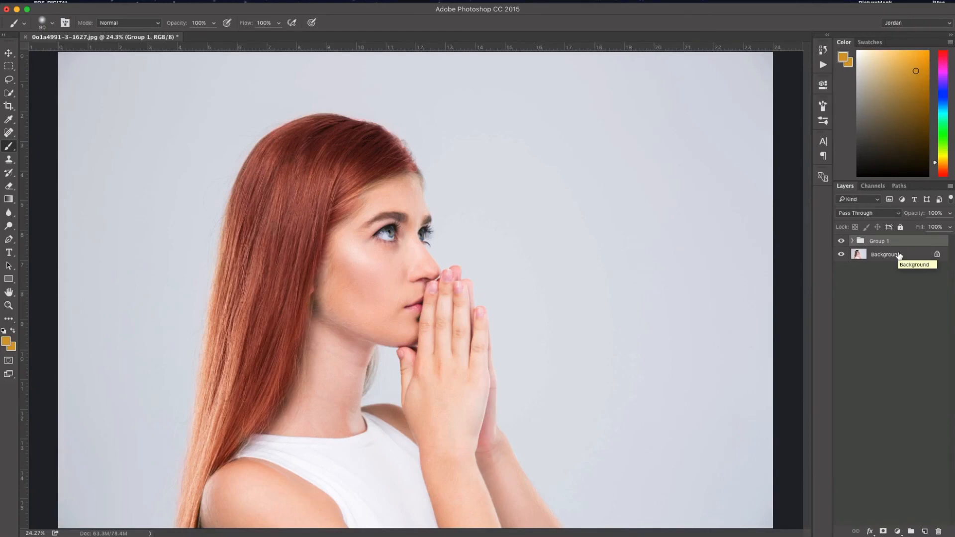
{"action": "mouse_move", "coordinate": [898, 255]}
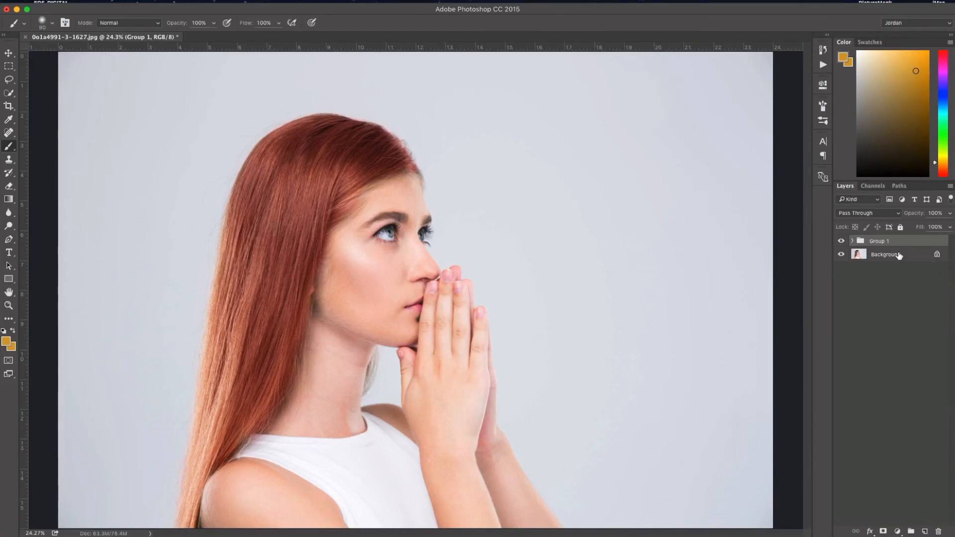